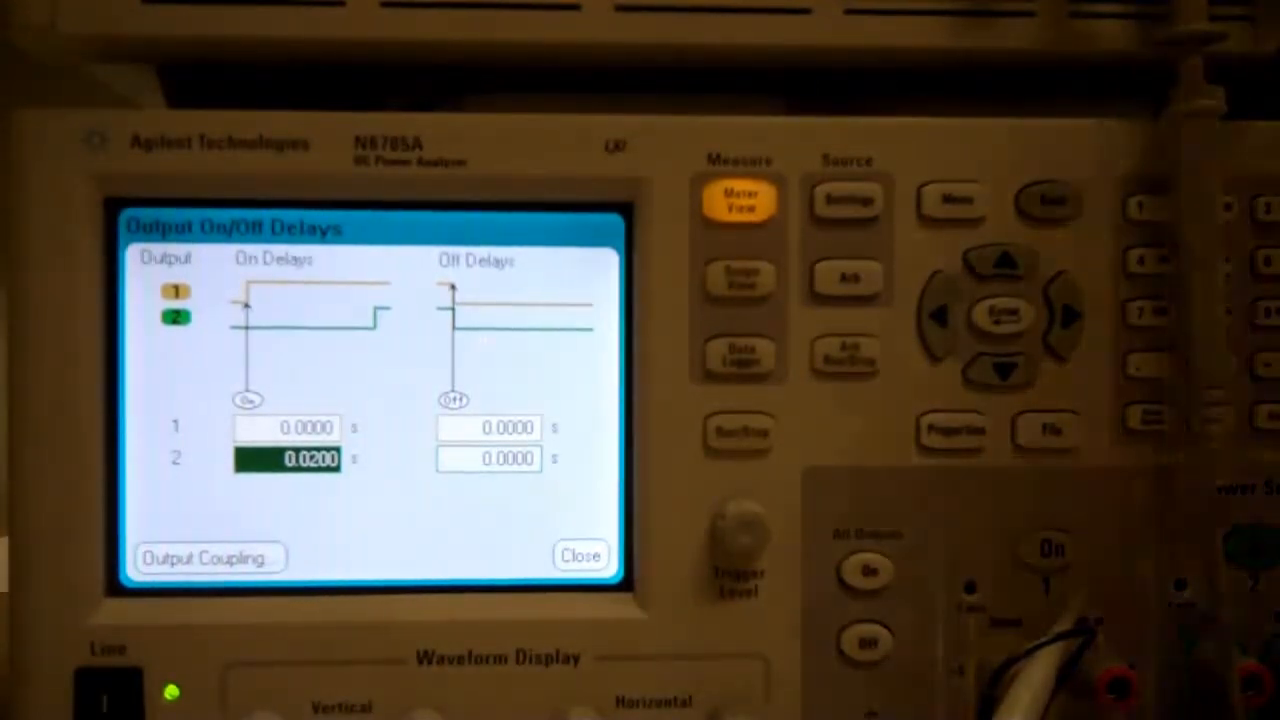
Step: Return to Meter View with output 2's 0.0200 s turn-on delay kept
left_click(580, 556)
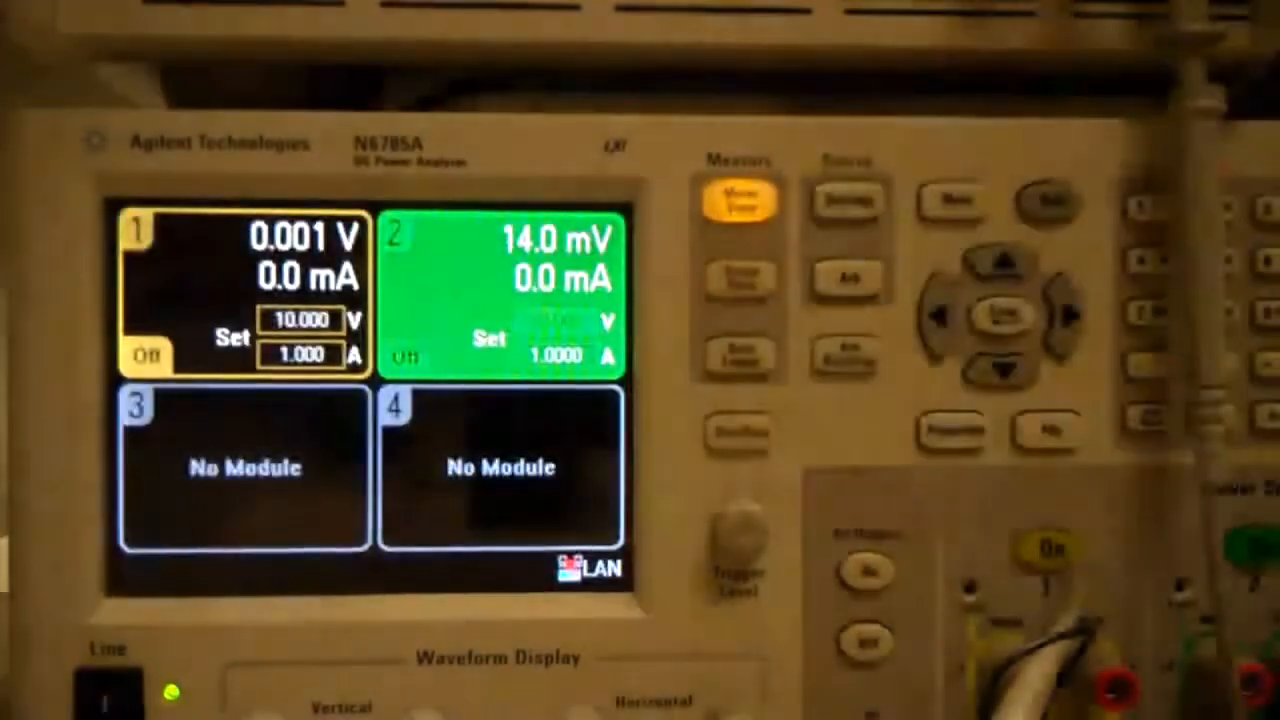